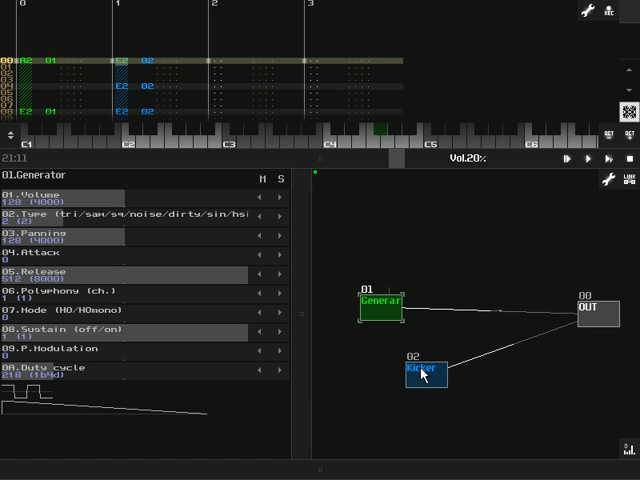
{"action": "mouse_move", "coordinate": [448, 272]}
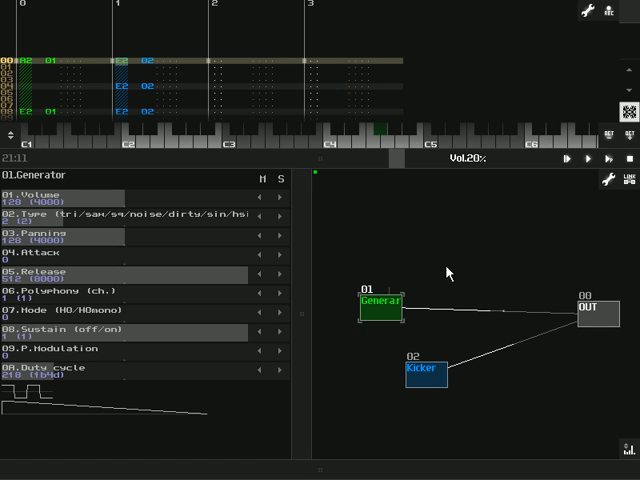
{"action": "mouse_move", "coordinate": [488, 280]}
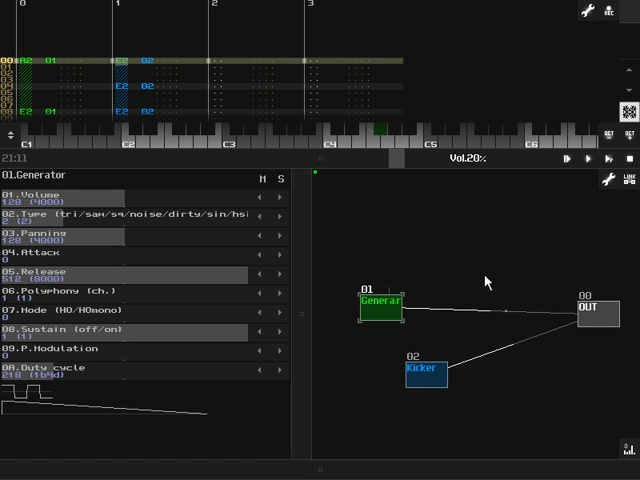
{"action": "mouse_move", "coordinate": [464, 288]}
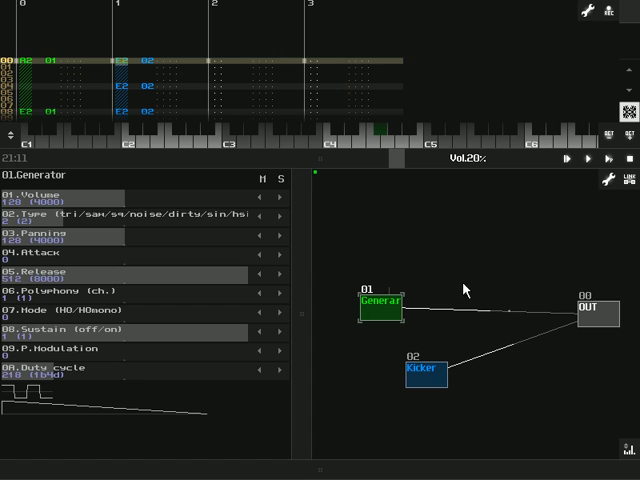
{"action": "mouse_move", "coordinate": [448, 302]}
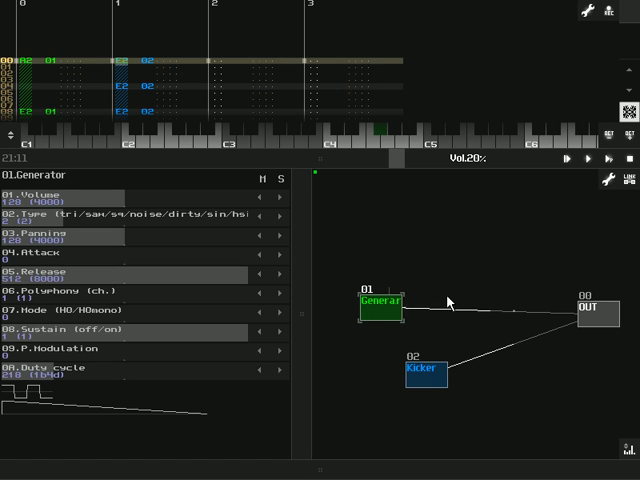
{"action": "mouse_move", "coordinate": [452, 376]}
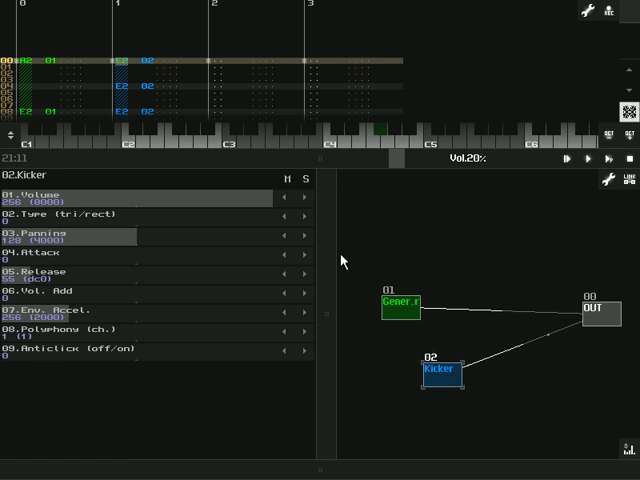
{"action": "mouse_move", "coordinate": [264, 252]}
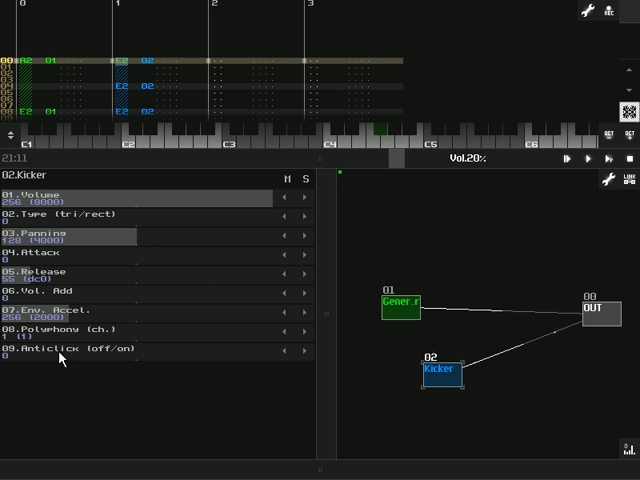
{"action": "mouse_move", "coordinate": [60, 206]}
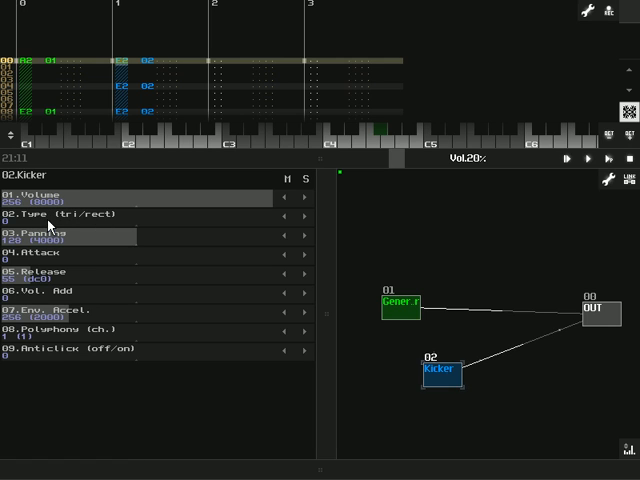
{"action": "mouse_move", "coordinate": [268, 228]}
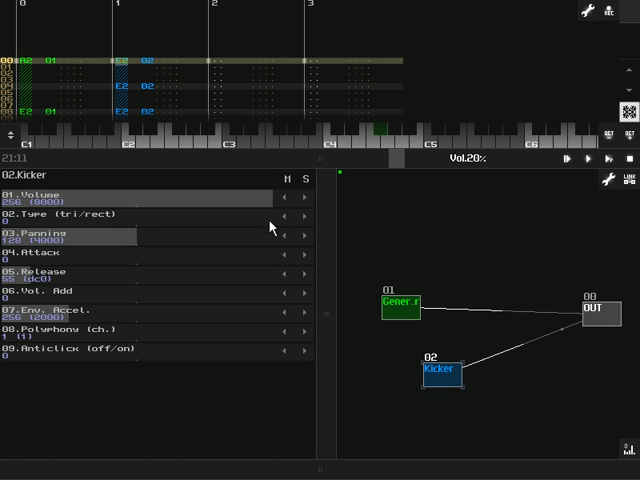
{"action": "mouse_move", "coordinate": [360, 156]}
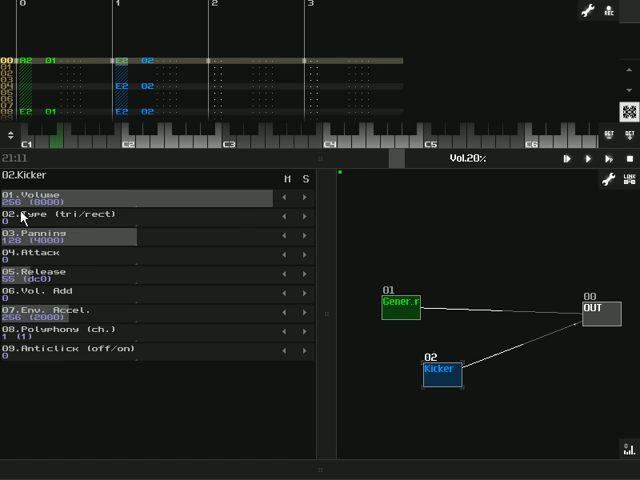
{"action": "mouse_move", "coordinate": [100, 244]}
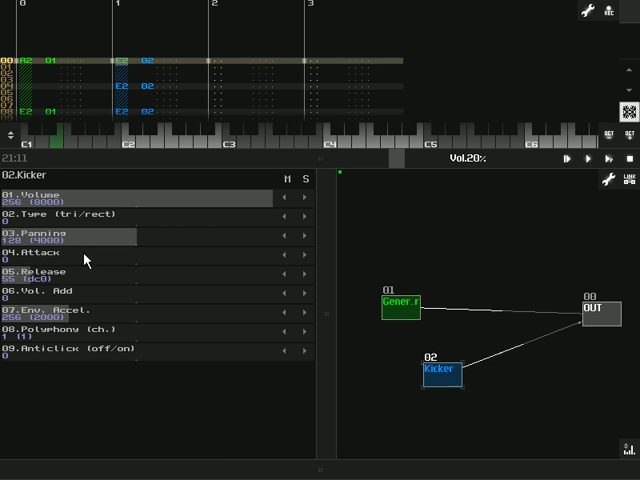
{"action": "mouse_move", "coordinate": [156, 304]}
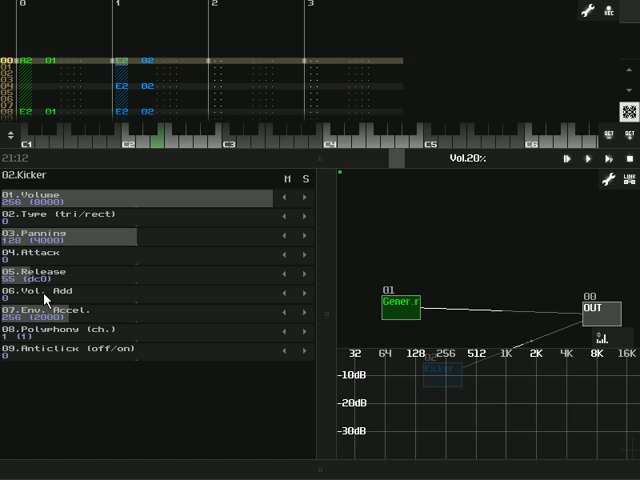
{"action": "mouse_move", "coordinate": [78, 300]}
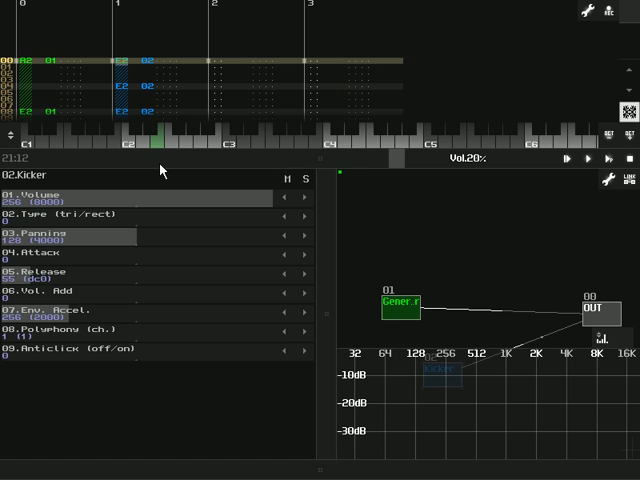
{"action": "mouse_move", "coordinate": [44, 272]}
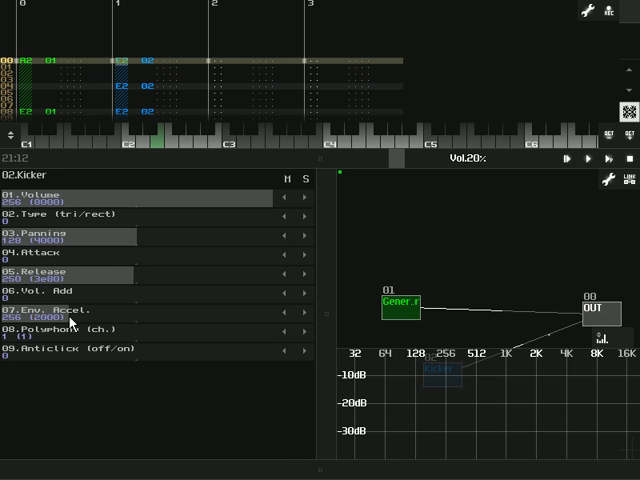
{"action": "mouse_move", "coordinate": [68, 326]}
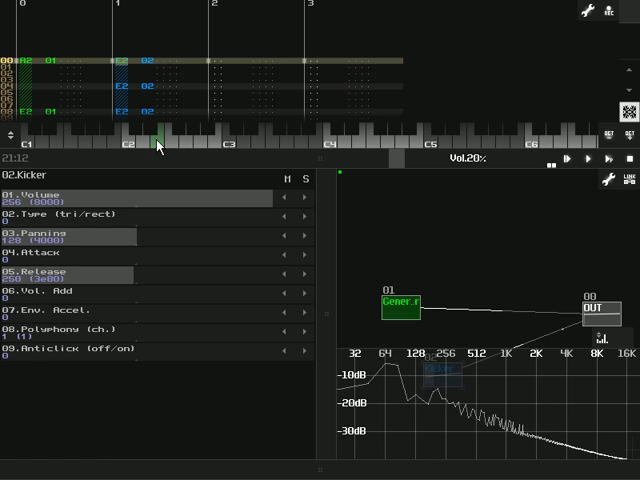
{"action": "left_click", "coordinate": [100, 316]}
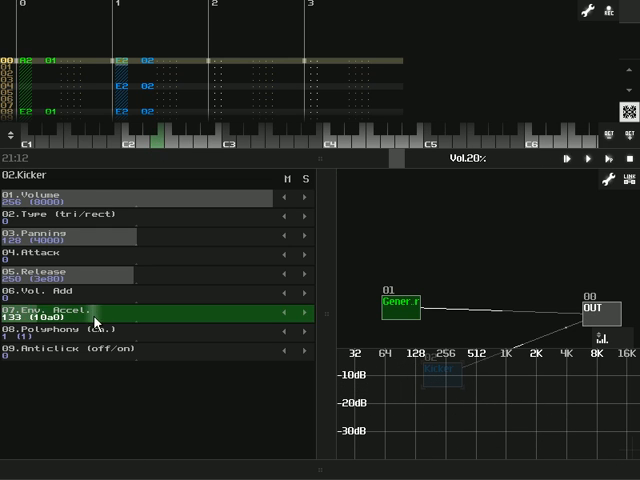
{"action": "left_click", "coordinate": [560, 160]}
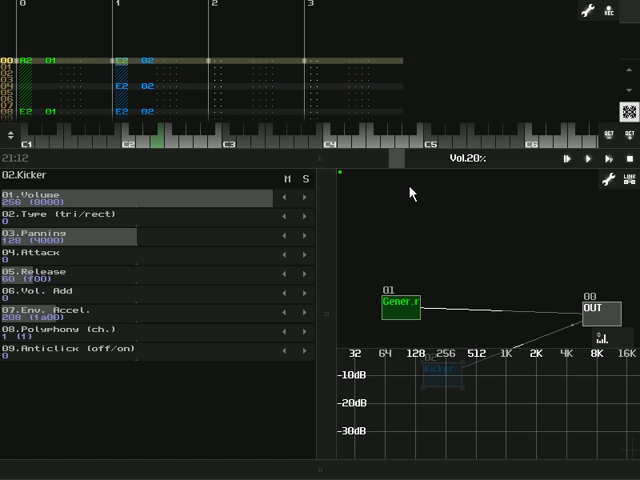
{"action": "mouse_move", "coordinate": [278, 194]}
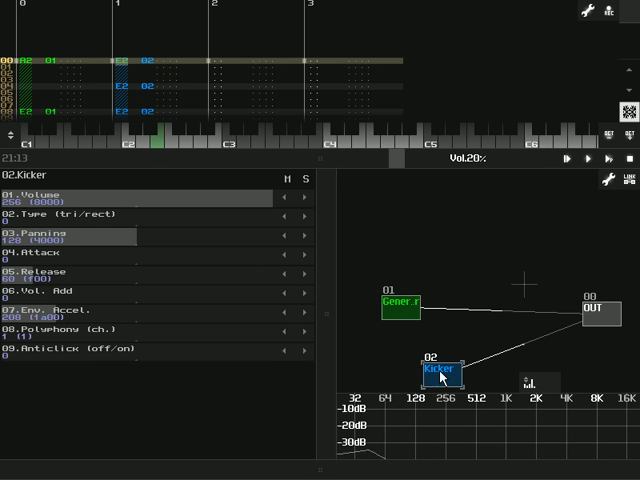
Deselect the Kicker in the module view so the Output module's panel appears.
{"action": "left_click", "coordinate": [400, 304]}
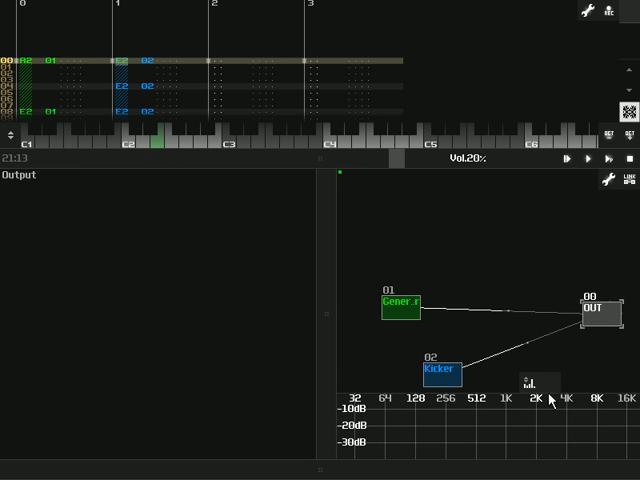
{"action": "left_click", "coordinate": [400, 306]}
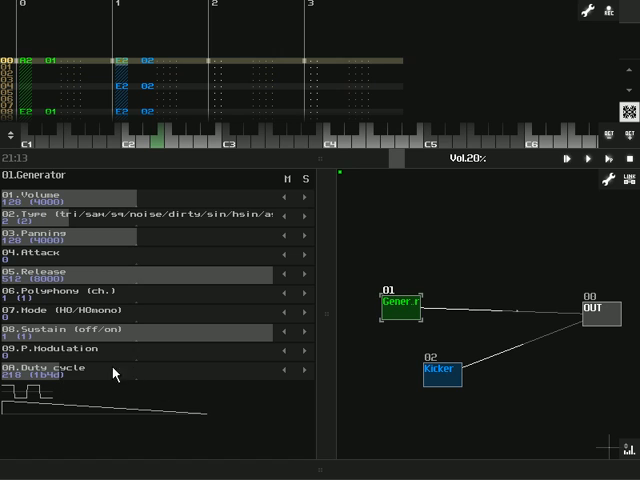
{"action": "mouse_move", "coordinate": [32, 354]}
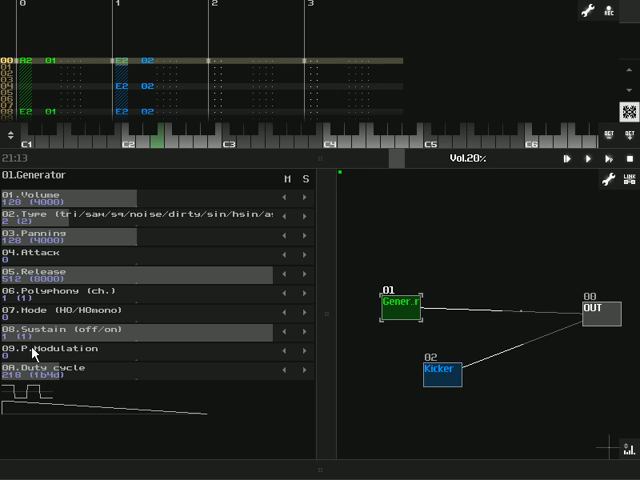
{"action": "mouse_move", "coordinate": [84, 290]}
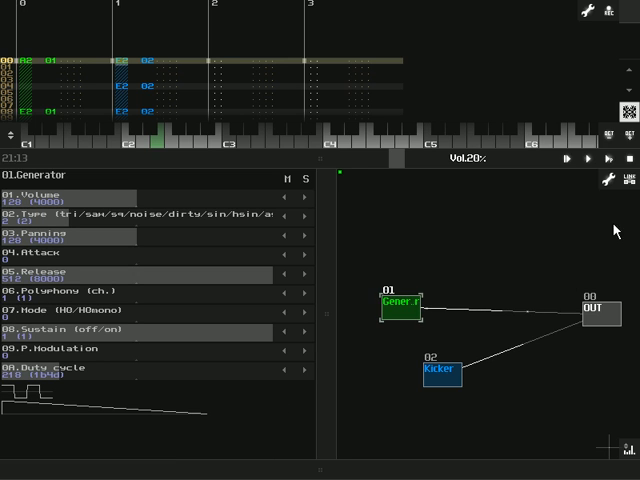
{"action": "left_click", "coordinate": [572, 160]}
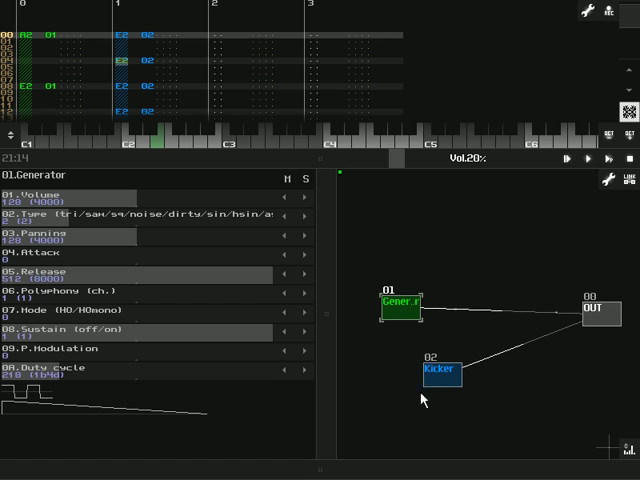
{"action": "mouse_move", "coordinate": [376, 188]}
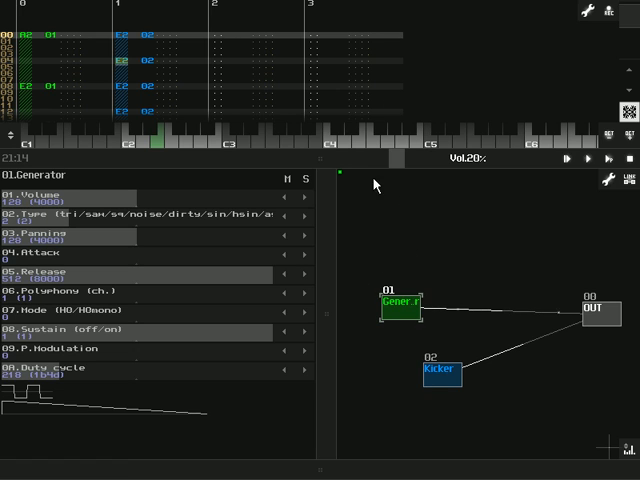
{"action": "mouse_move", "coordinate": [348, 270]}
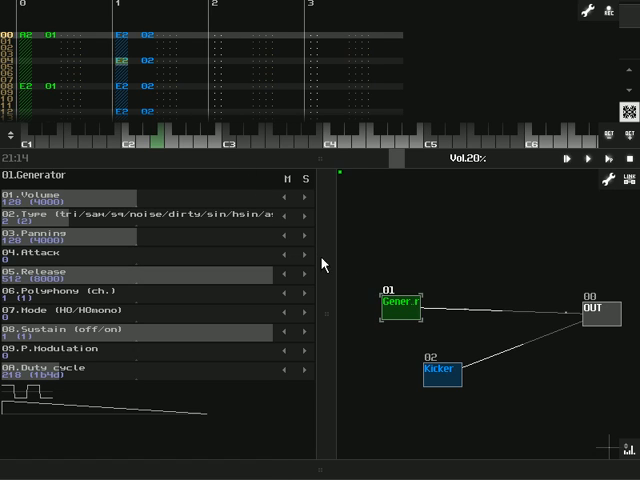
{"action": "mouse_move", "coordinate": [252, 236]}
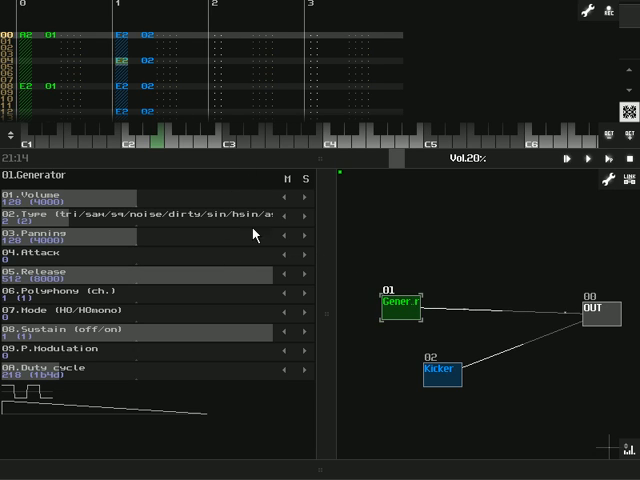
{"action": "mouse_move", "coordinate": [388, 48]}
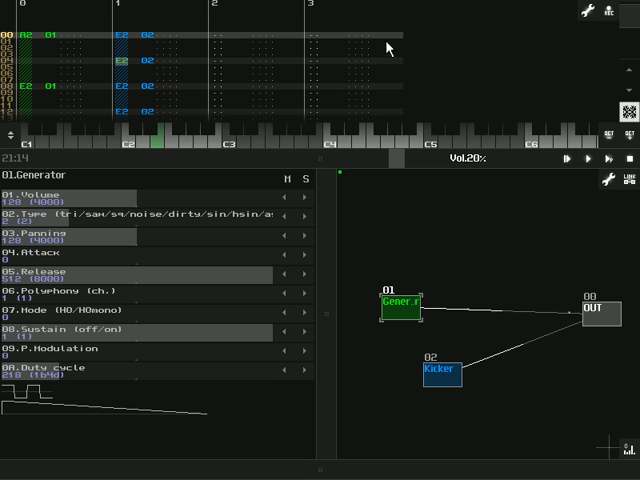
{"action": "mouse_move", "coordinate": [476, 112]}
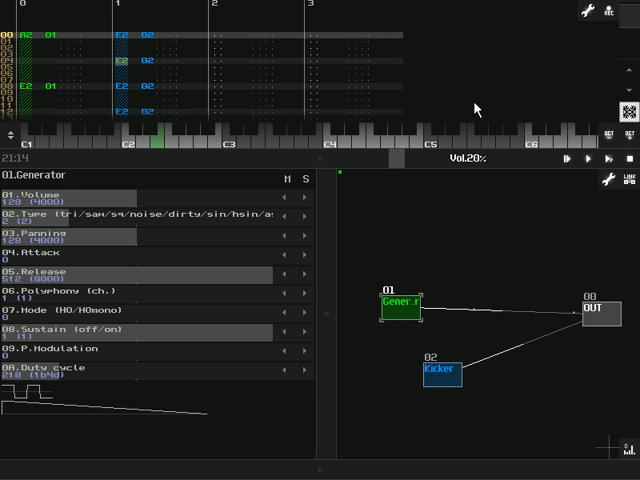
{"action": "mouse_move", "coordinate": [476, 300]}
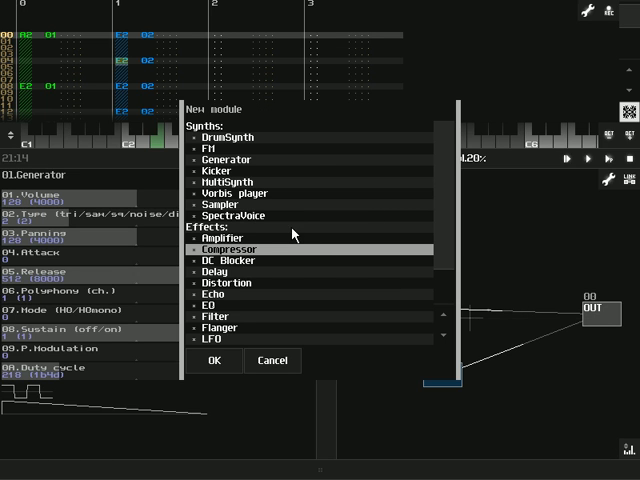
Add a Compressor module, then connect Generator and Kicker into it and it to OUT.
{"action": "left_click", "coordinate": [214, 360]}
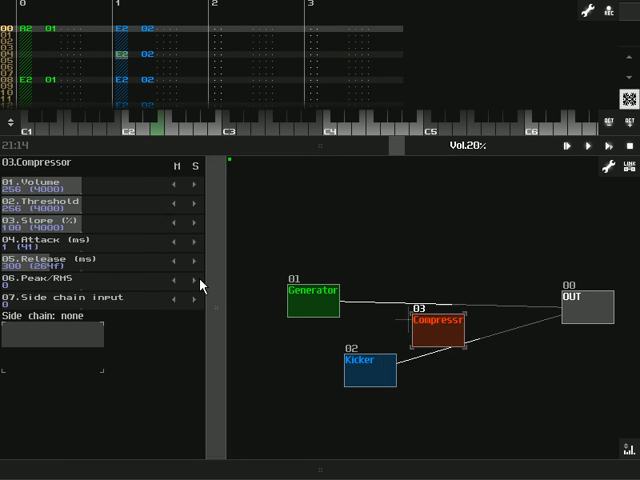
{"action": "left_click", "coordinate": [316, 292]}
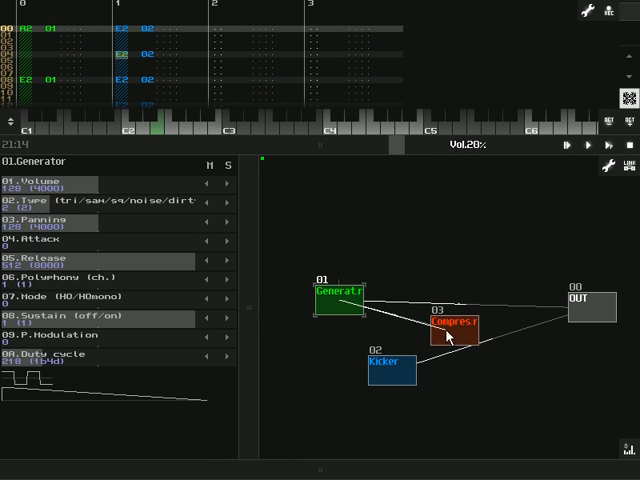
{"action": "left_click", "coordinate": [388, 364]}
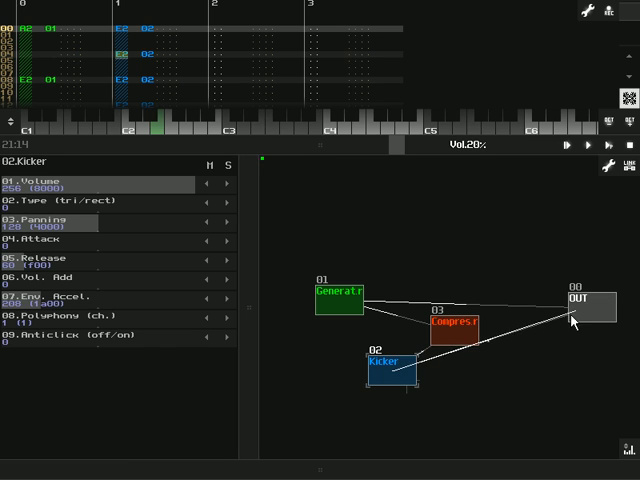
{"action": "left_click", "coordinate": [324, 296]}
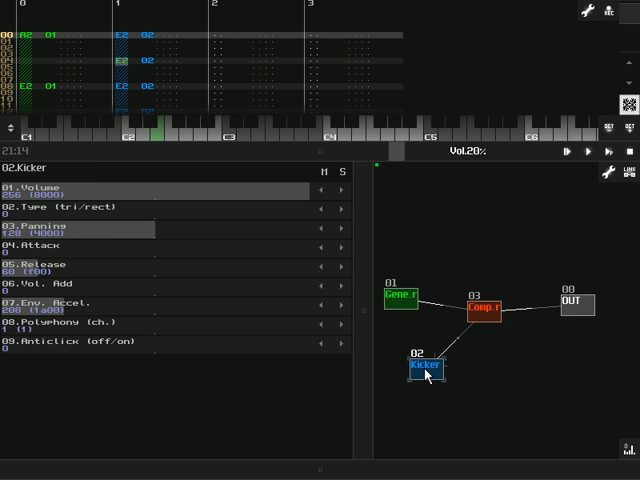
Select the Compressor and set its Side chain input to 02.Kicker.
{"action": "left_click", "coordinate": [484, 310]}
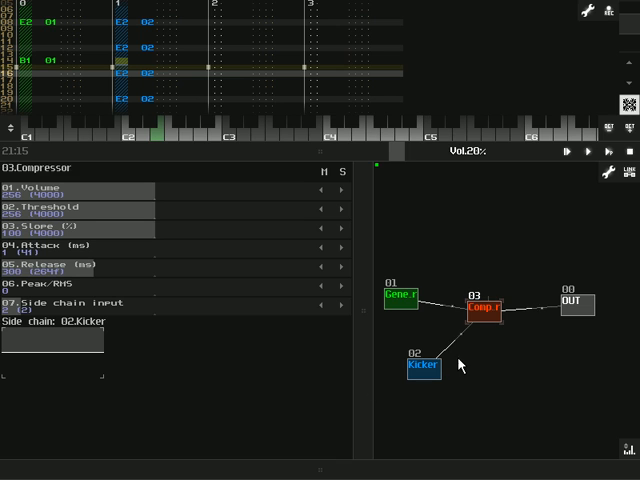
{"action": "mouse_move", "coordinate": [48, 384]}
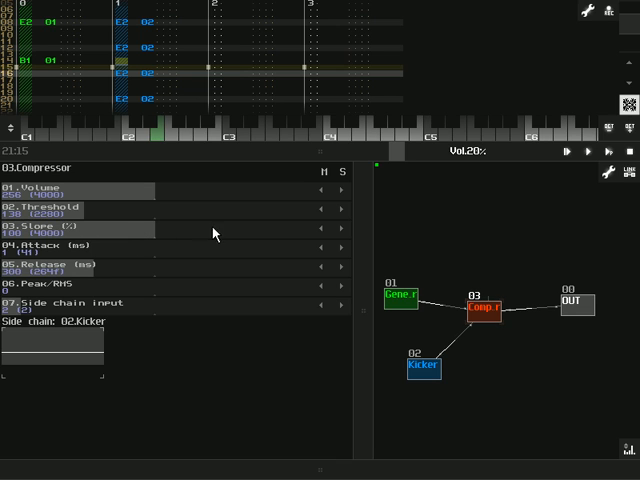
{"action": "mouse_move", "coordinate": [116, 218]}
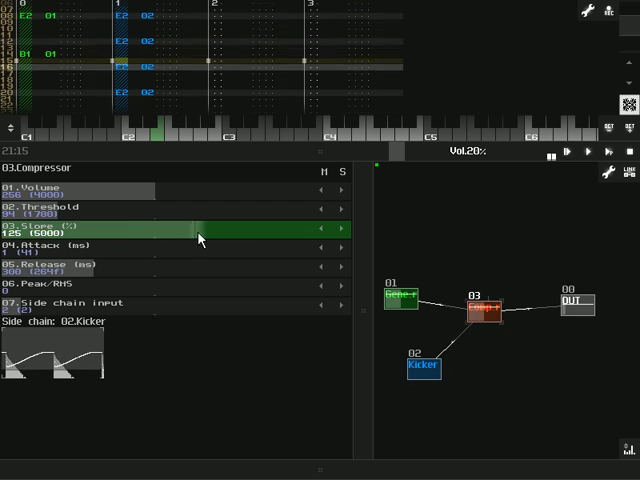
Raise the Compressor's Slope so the Generator ducks hard with each kick.
{"action": "left_click_drag", "start_coordinate": [200, 228], "coordinate": [296, 236]}
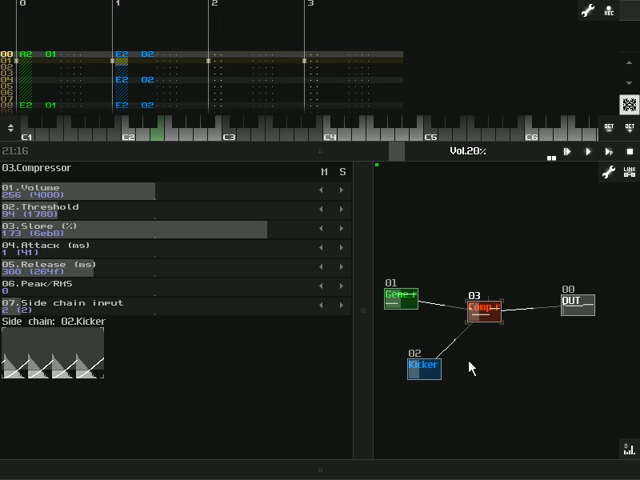
{"action": "left_click", "coordinate": [420, 364]}
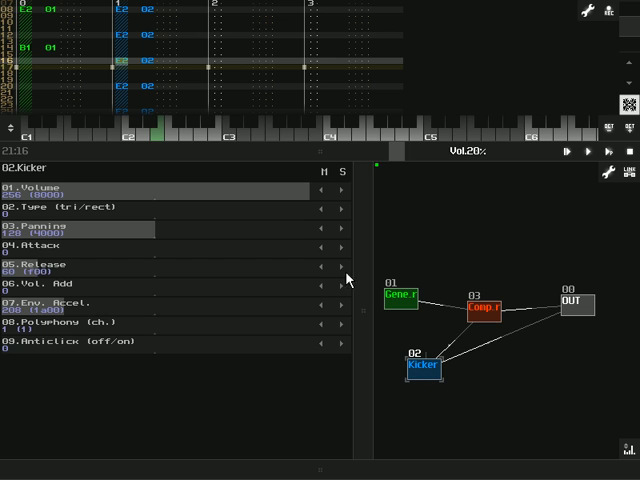
{"action": "mouse_move", "coordinate": [490, 324]}
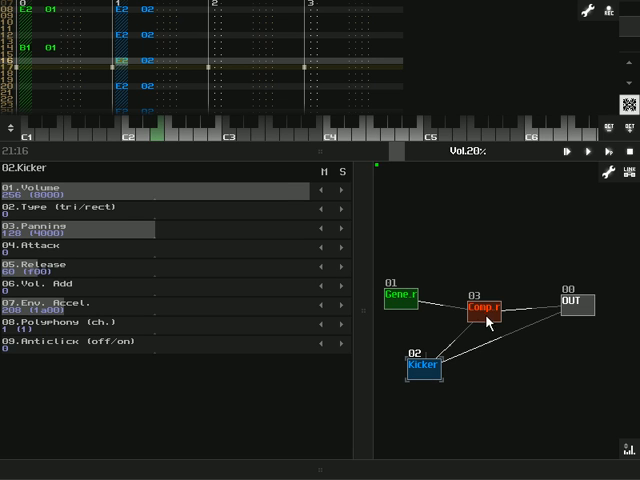
Select the Compressor module to show its parameters and side-chain graph again.
{"action": "left_click", "coordinate": [488, 308]}
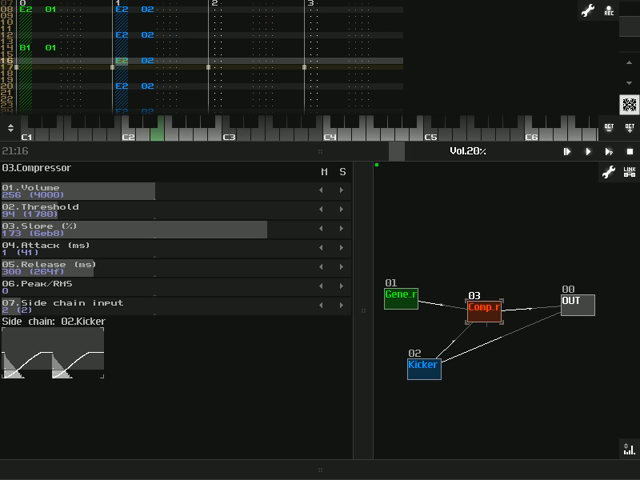
{"action": "mouse_move", "coordinate": [212, 304]}
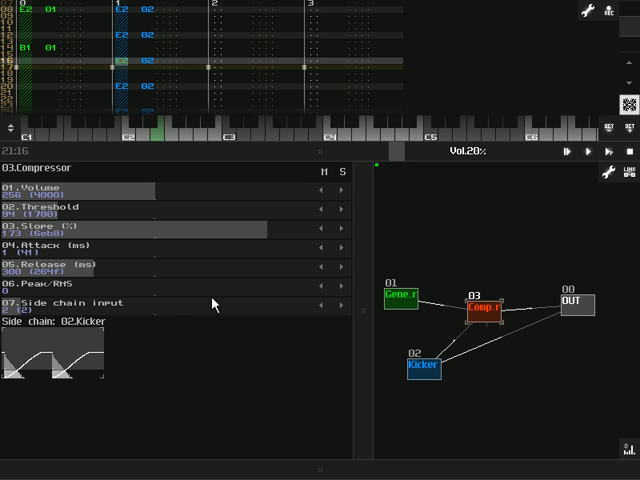
{"action": "mouse_move", "coordinate": [76, 346]}
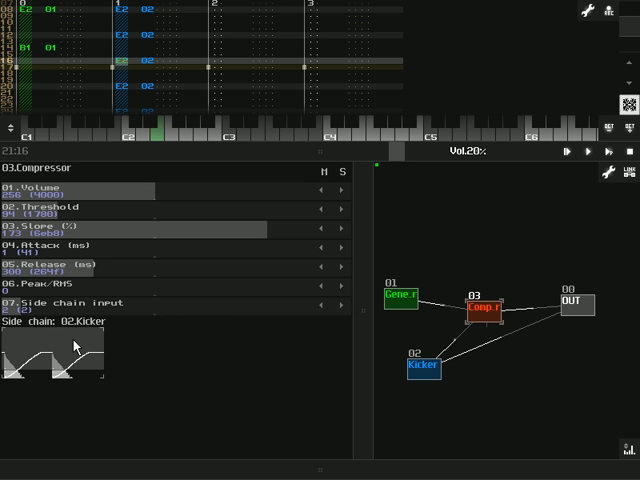